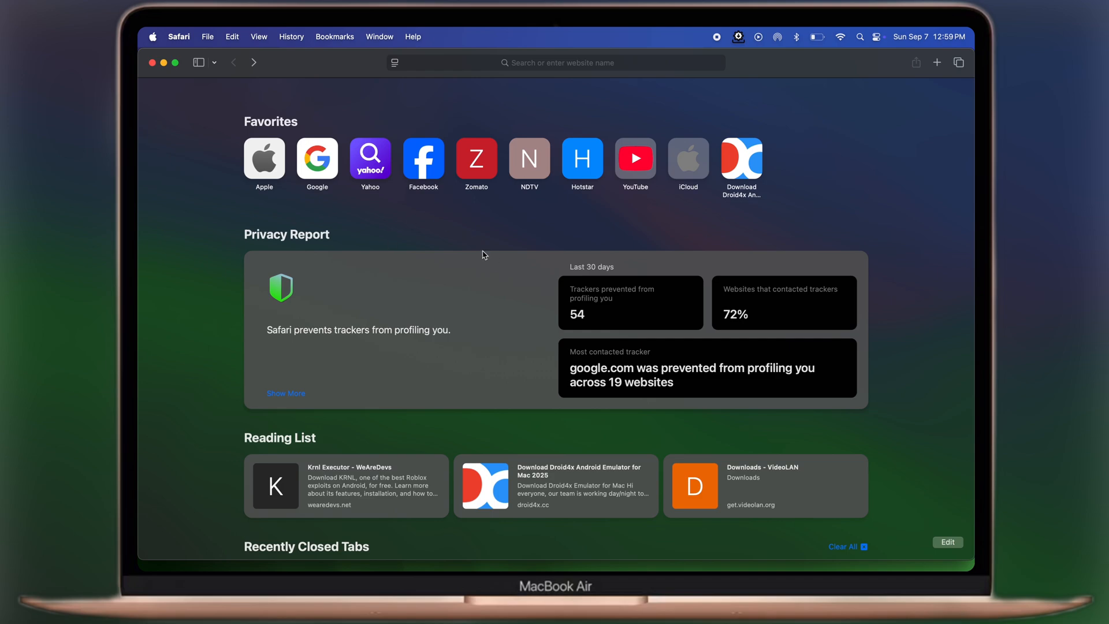
Search Google for 'league of legends Download' and open the official download page result
type("league of legends Download")
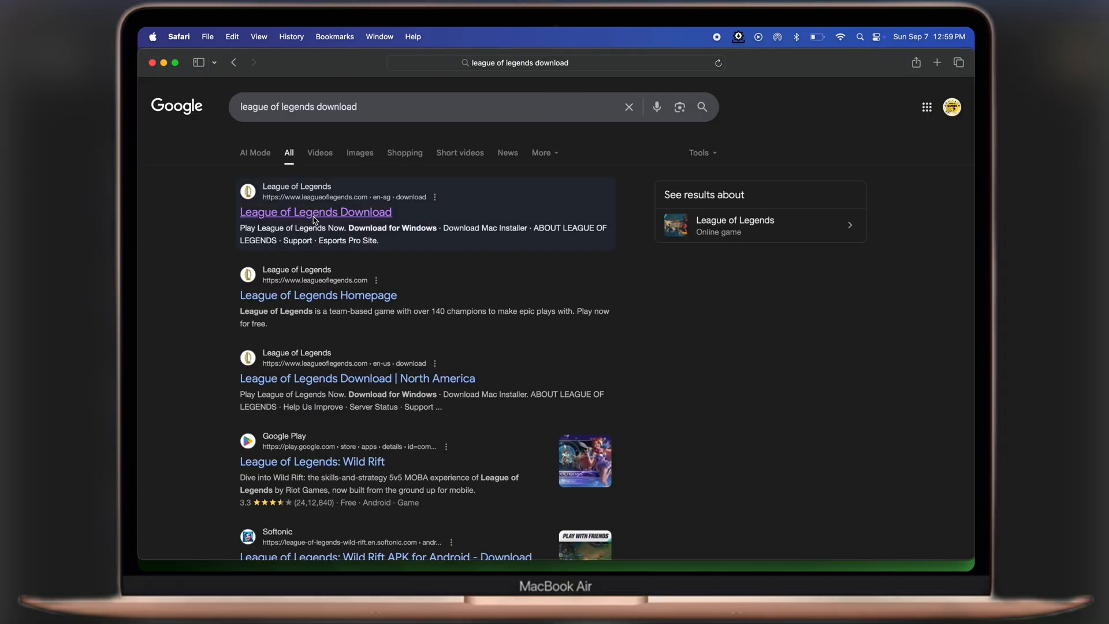
left_click(314, 212)
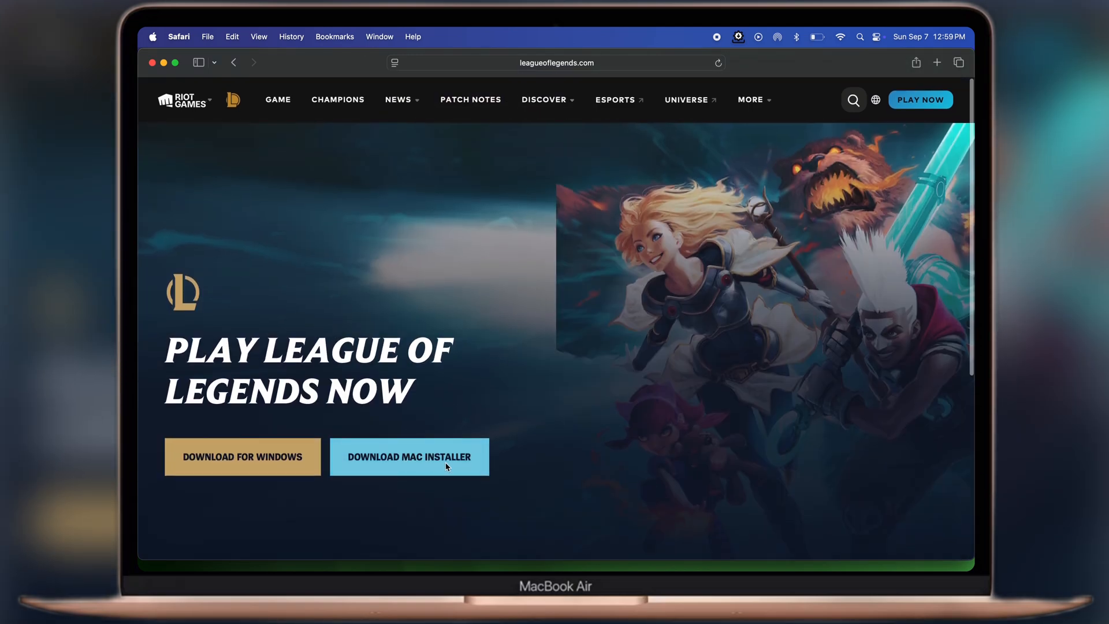
Start the Mac installer download, allow downloads from the site, and view its progress
left_click(408, 457)
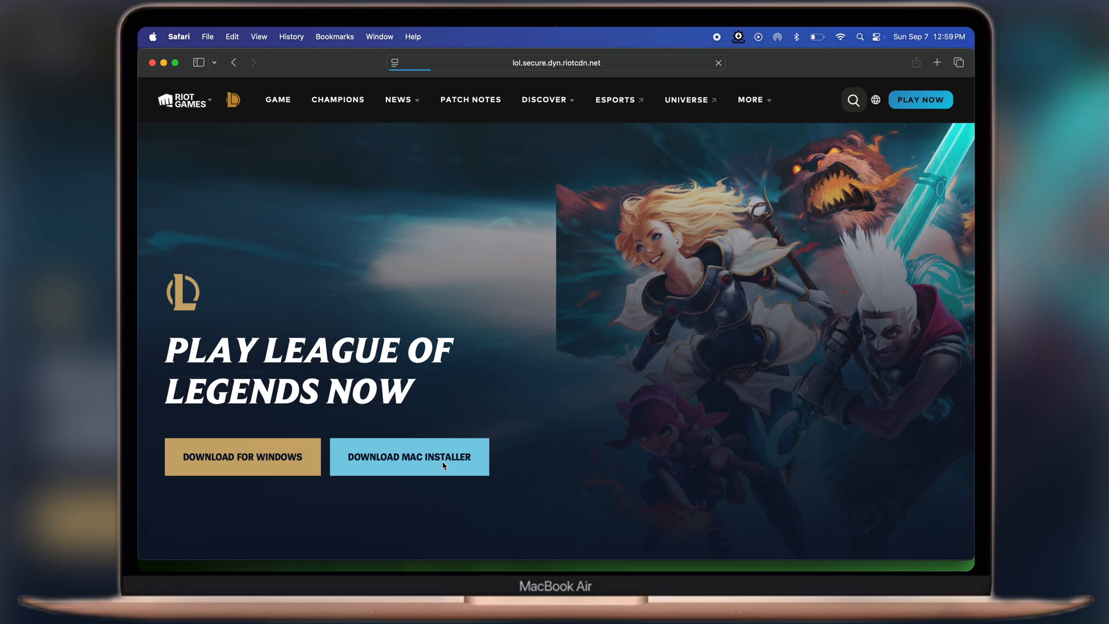
left_click(409, 456)
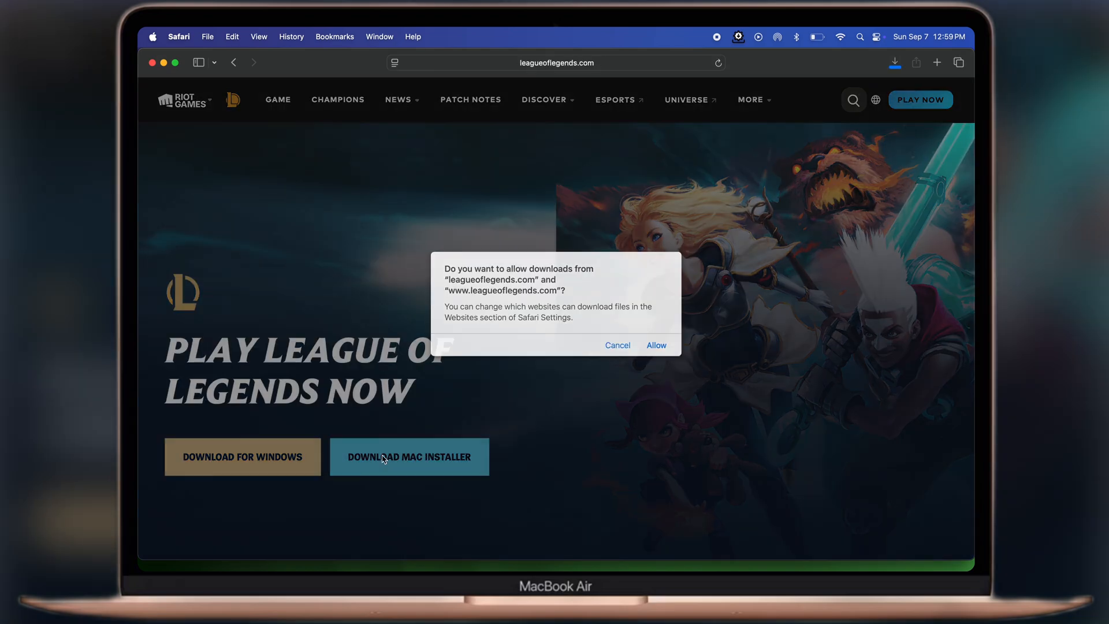
left_click(654, 346)
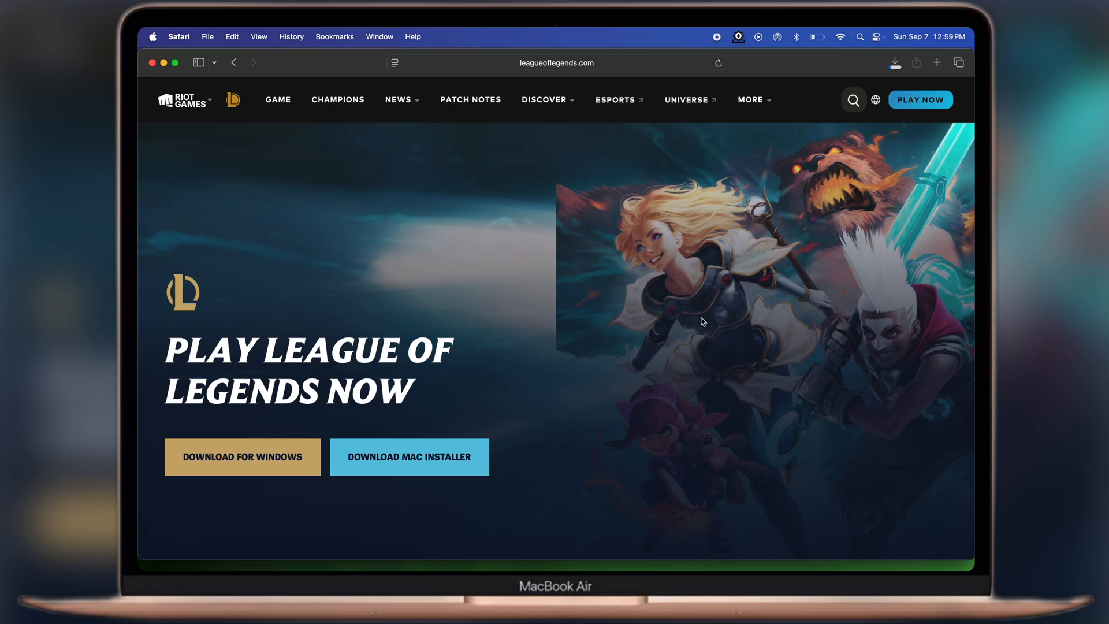
left_click(894, 63)
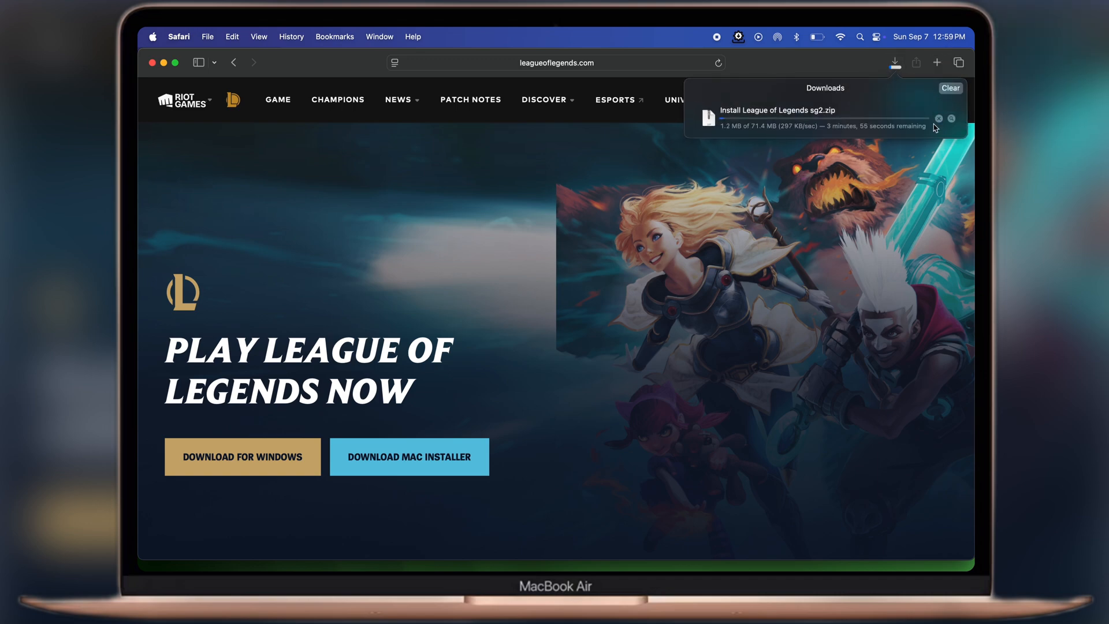
mouse_move(808, 132)
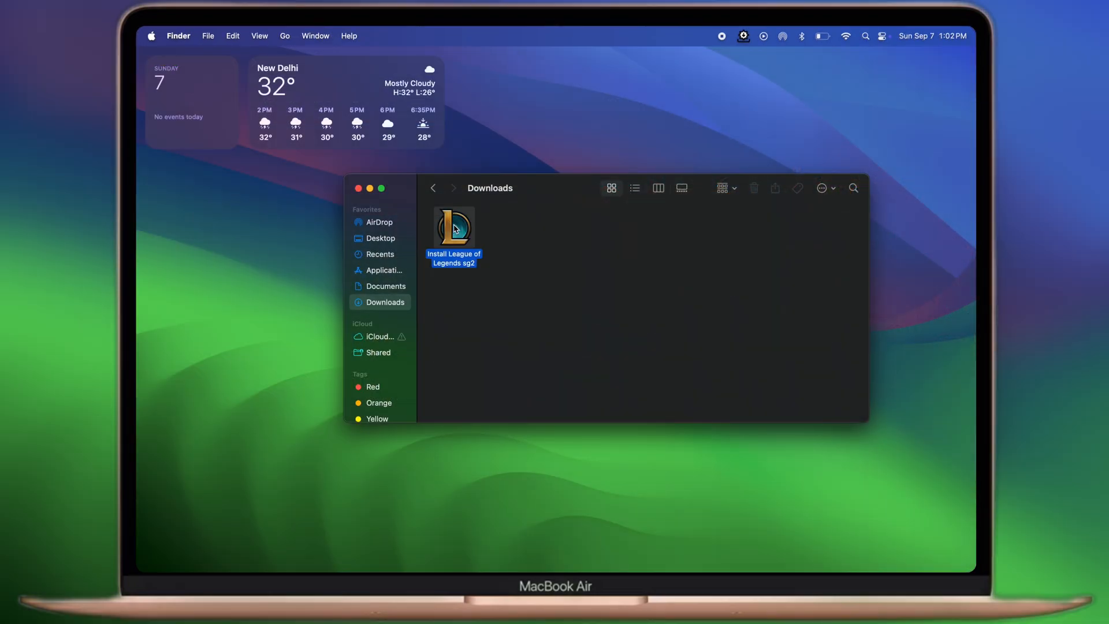
Run 'Install League of Legends sg2' from Downloads, confirm the security dialog, and begin installing
double_click(453, 225)
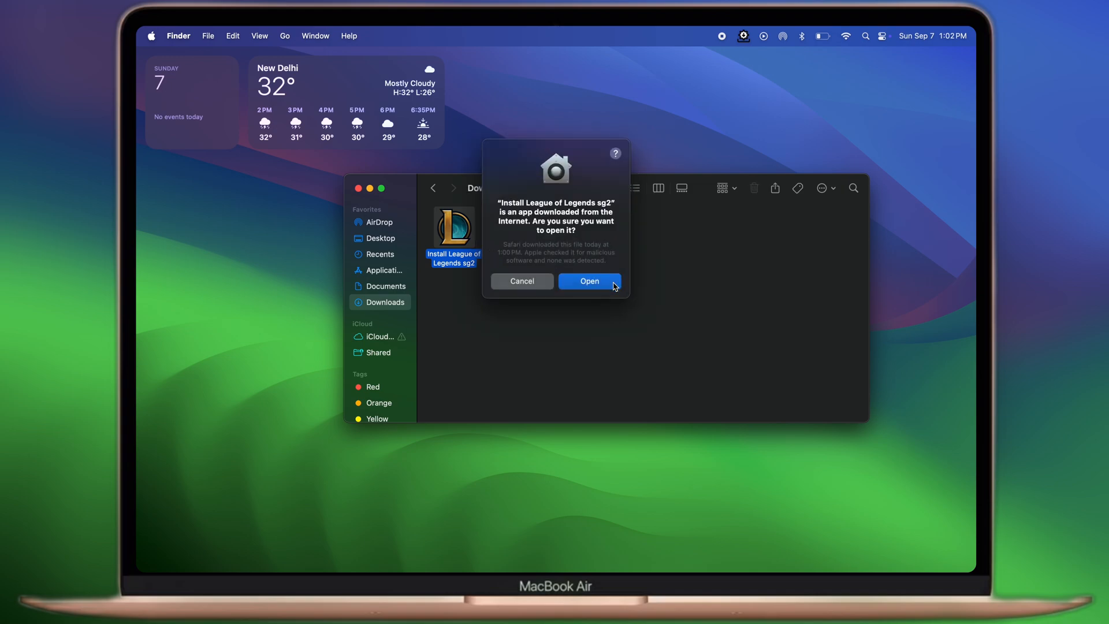
left_click(589, 281)
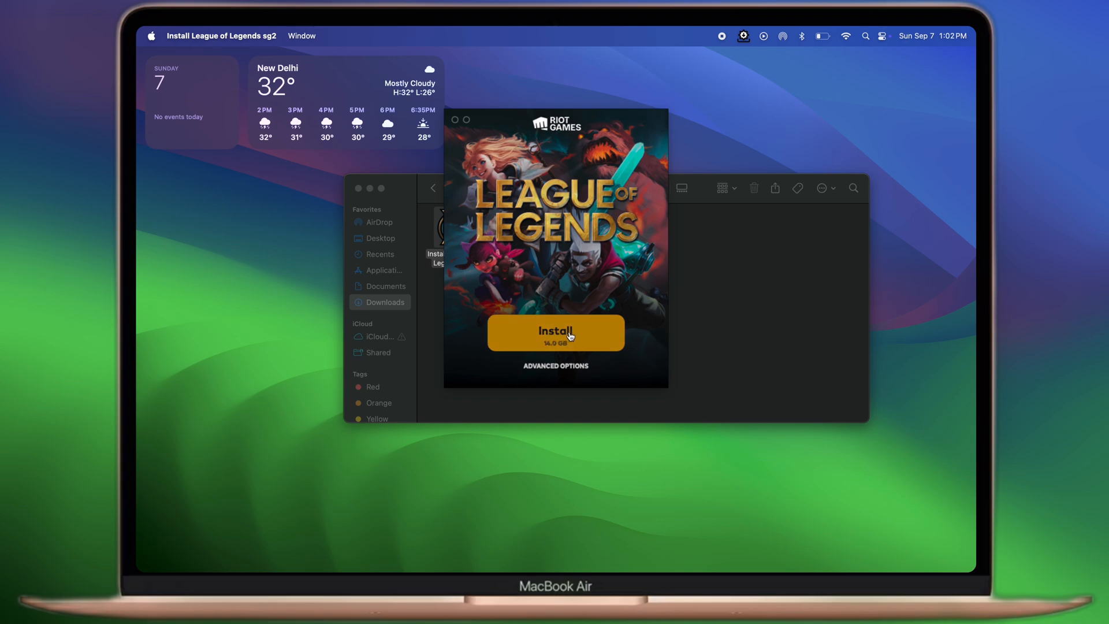
left_click(555, 333)
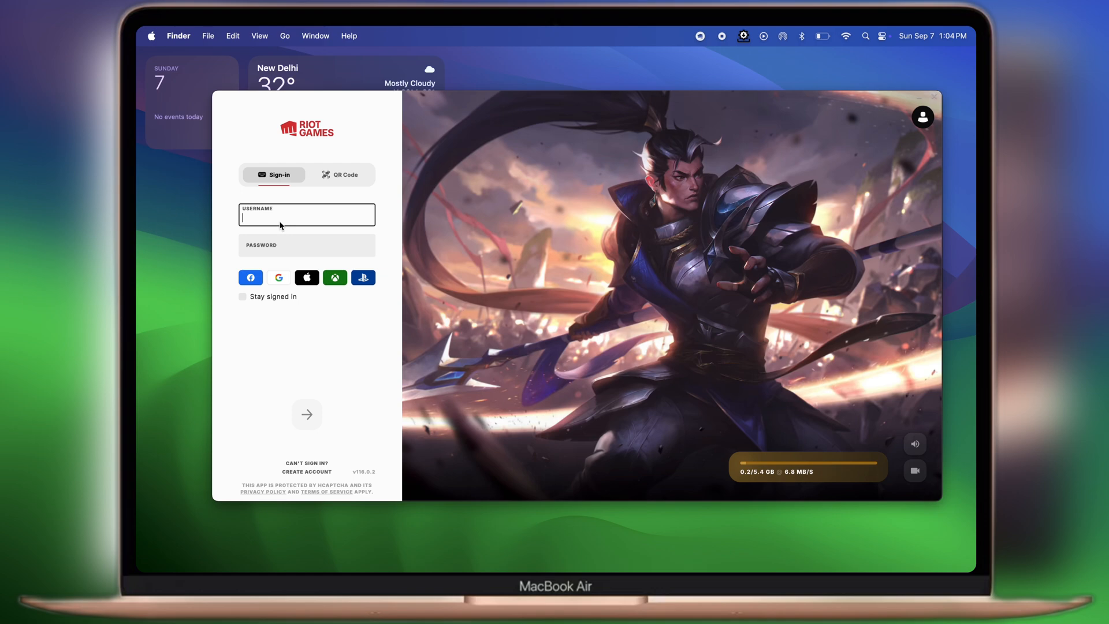
mouse_move(320, 477)
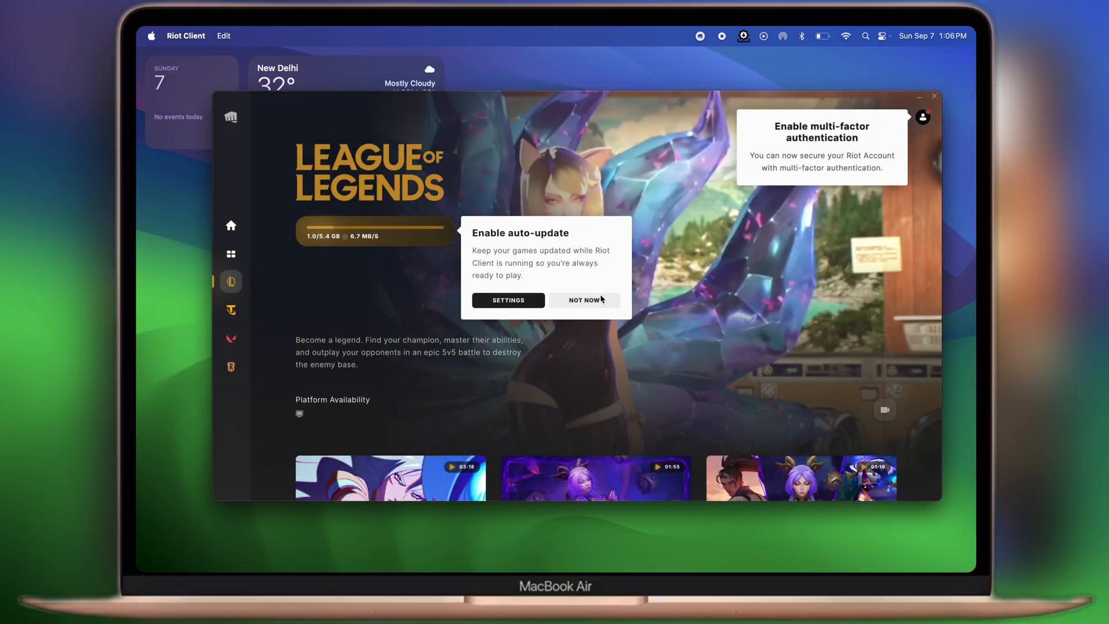
Decline the Enable auto-update prompt with NOT NOW, leaving the game downloading
left_click(583, 299)
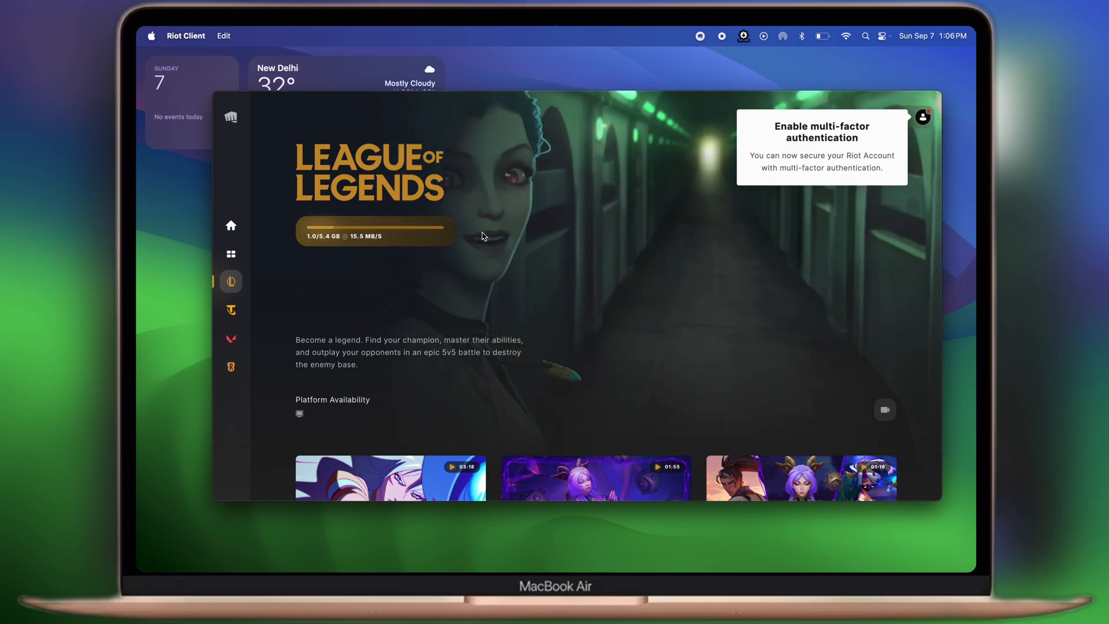